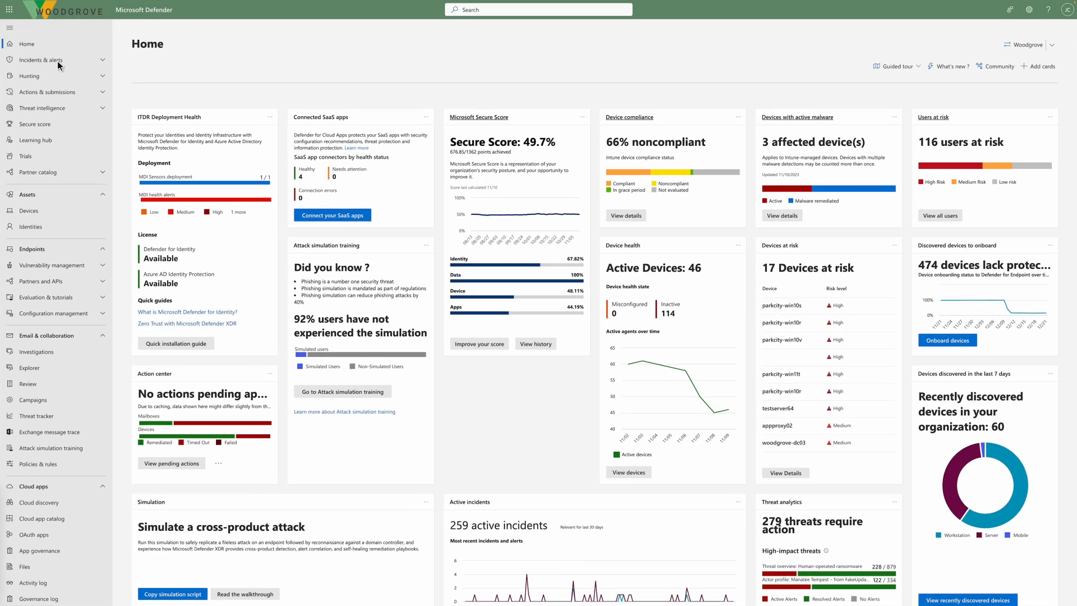
Expand 'Incidents & alerts' in the left navigation to reveal the Incidents and Alerts entries
click(40, 59)
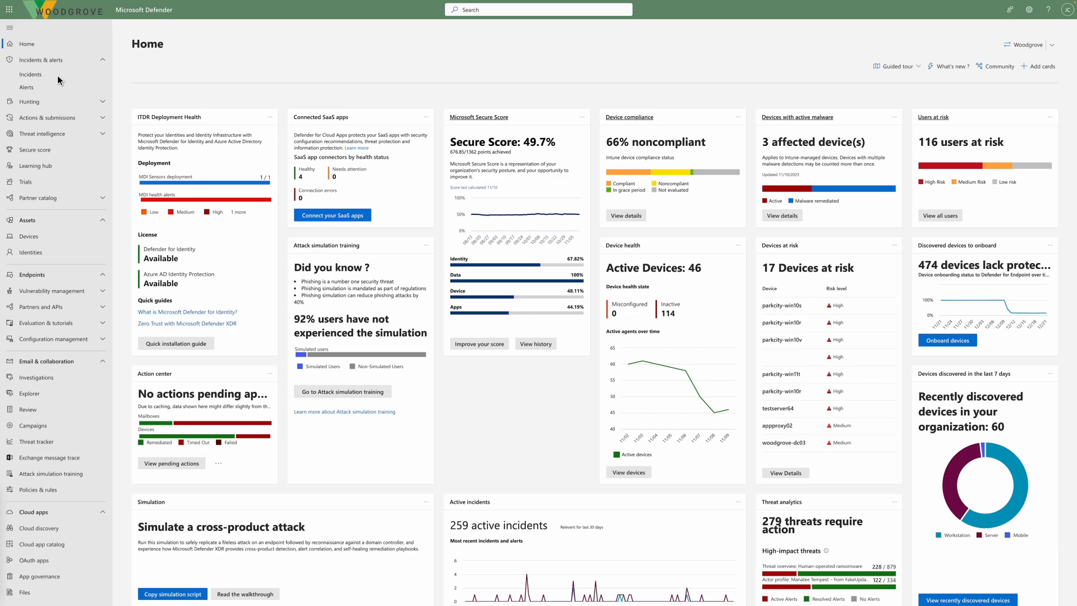
Go to the Incidents list and bring up the multi-stage ransomware incident's attack story
click(30, 74)
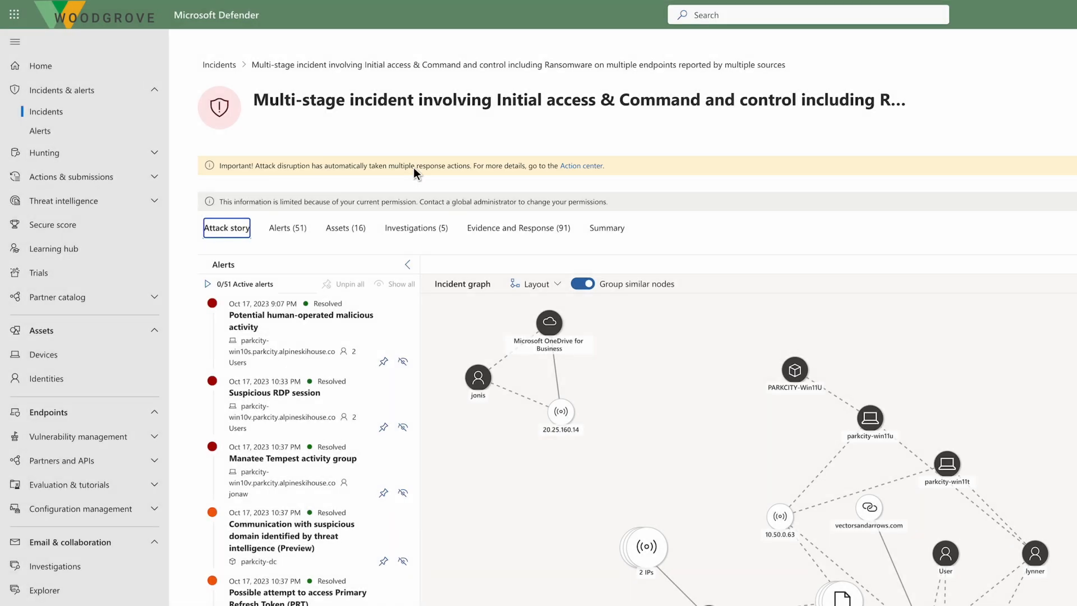
Copy the Security Copilot incident summary to the clipboard and close the Copilot pane
scroll(down, 3)
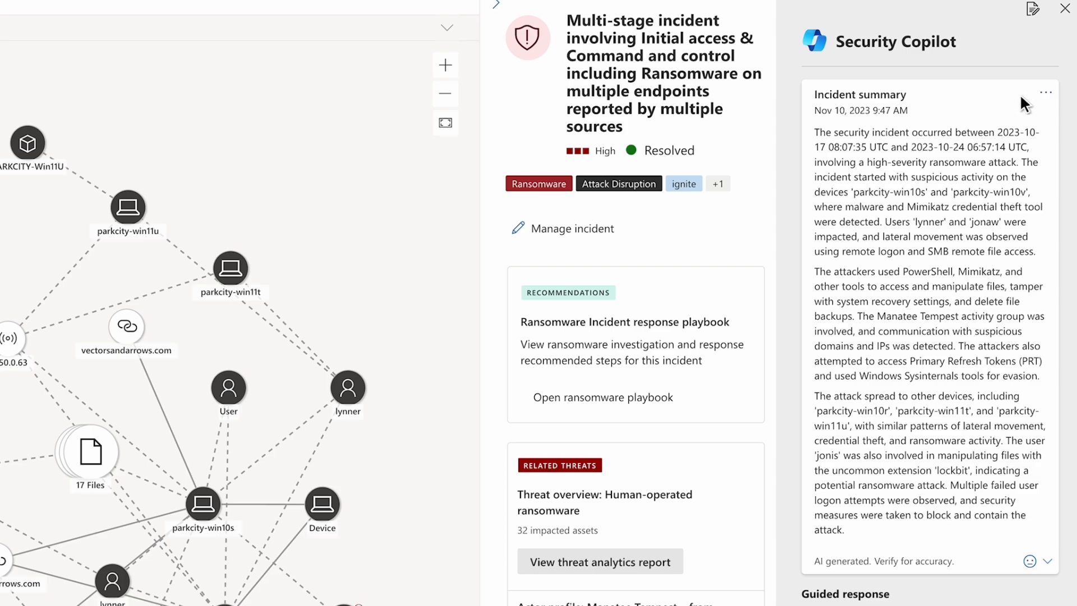
click(1044, 92)
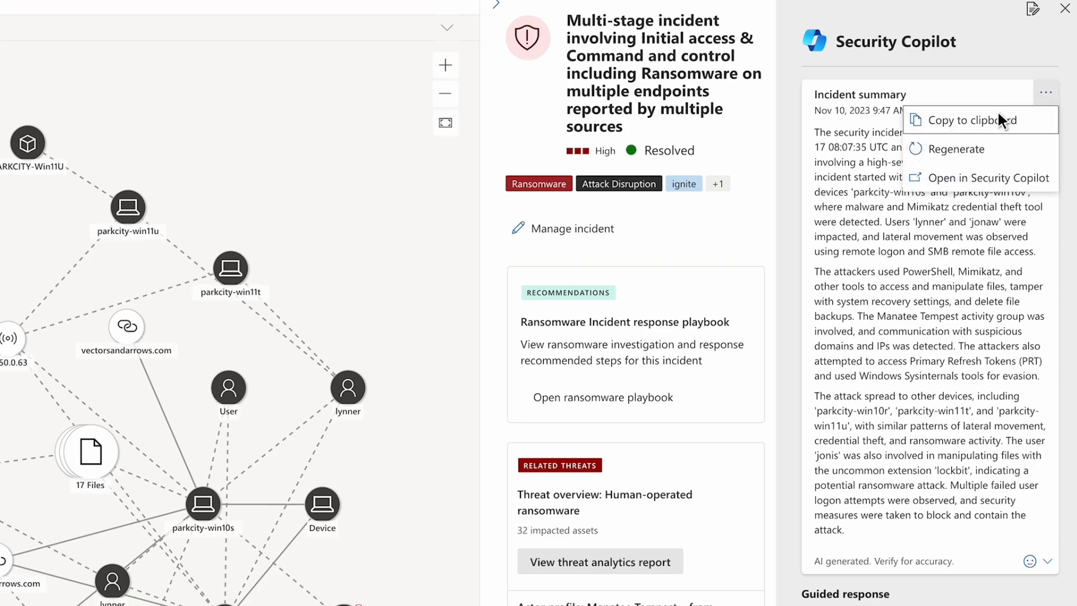
mouse_move(968, 120)
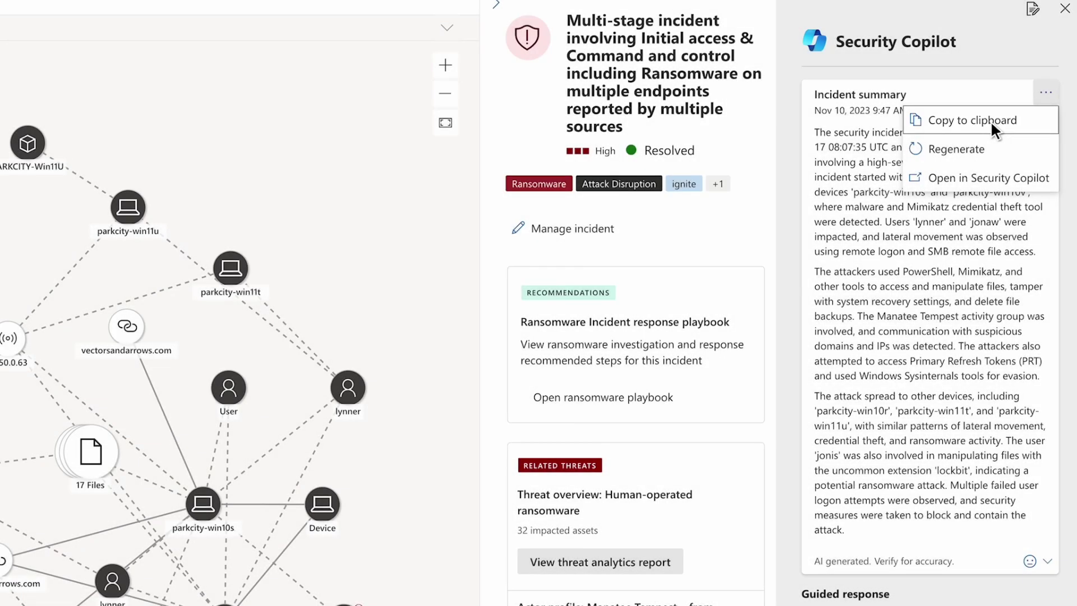
click(969, 120)
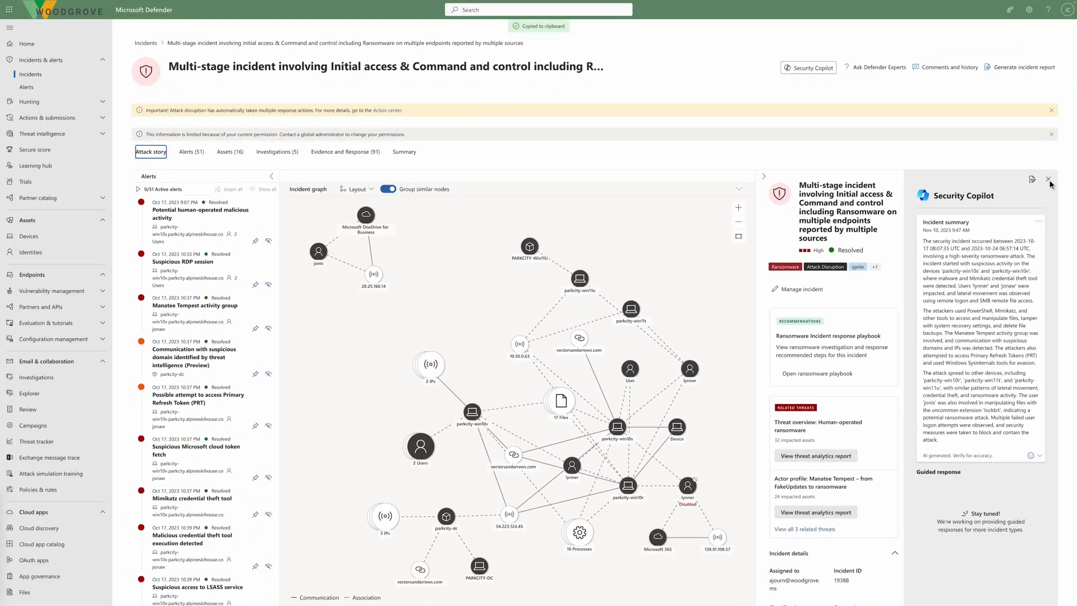
click(1050, 179)
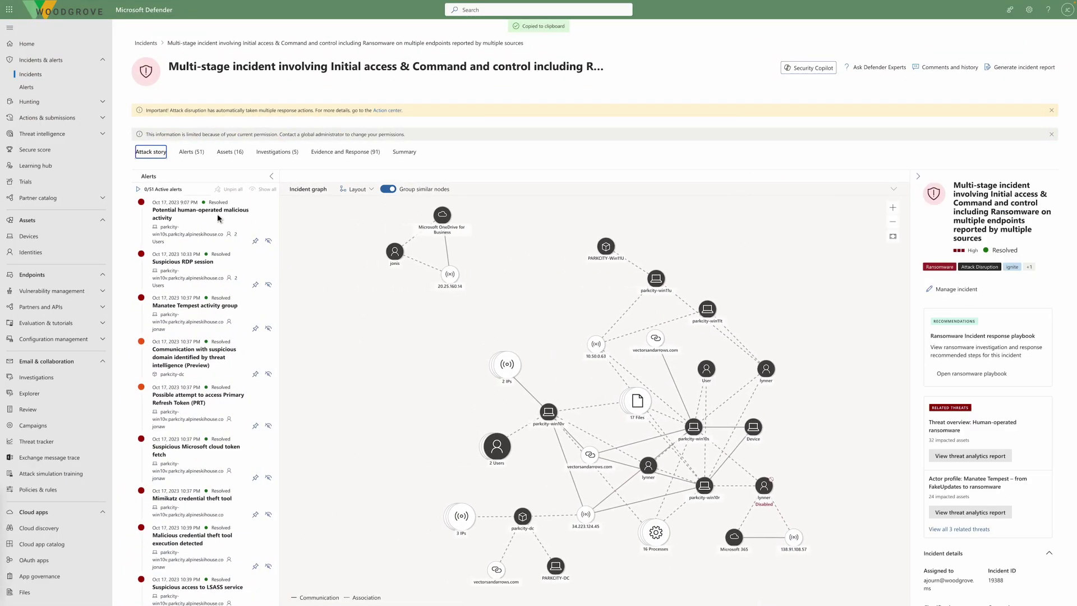
View the human-operated malicious activity alert's full page and its GenRansom behavior detection
click(199, 213)
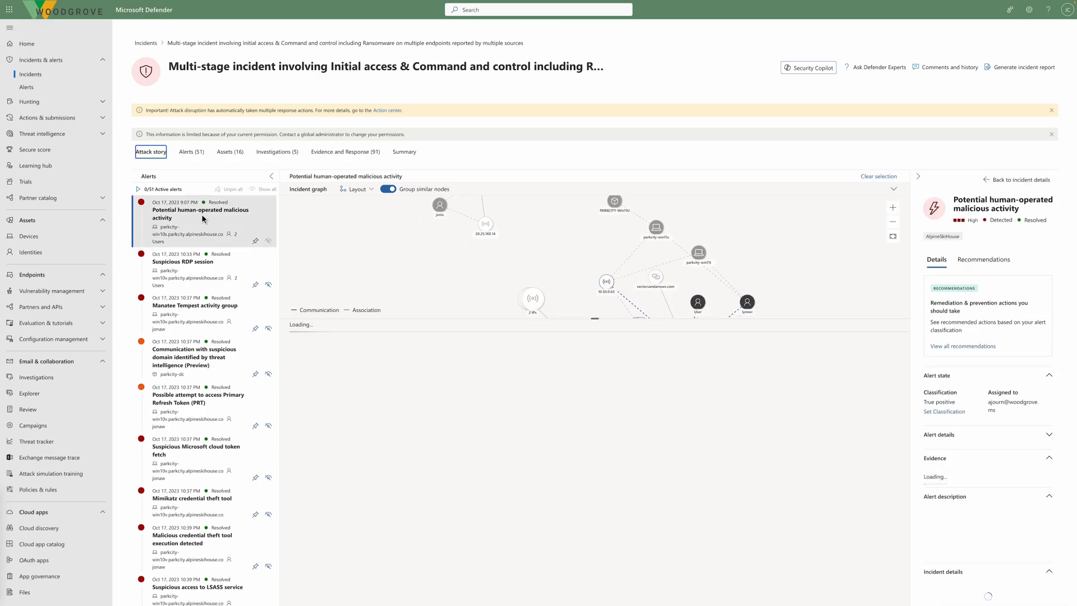
scroll(down, 3)
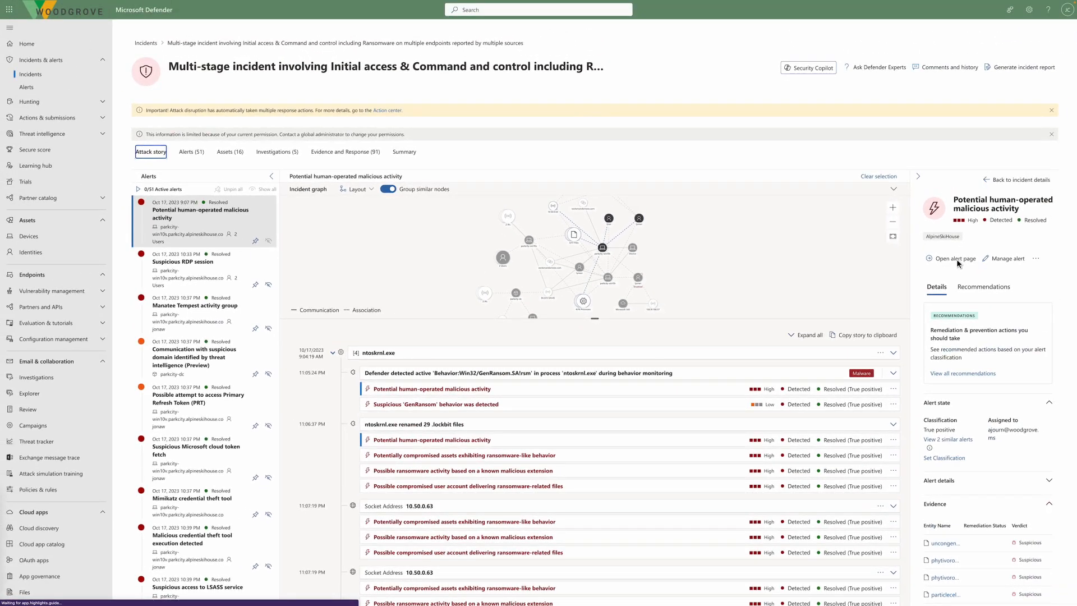
click(953, 258)
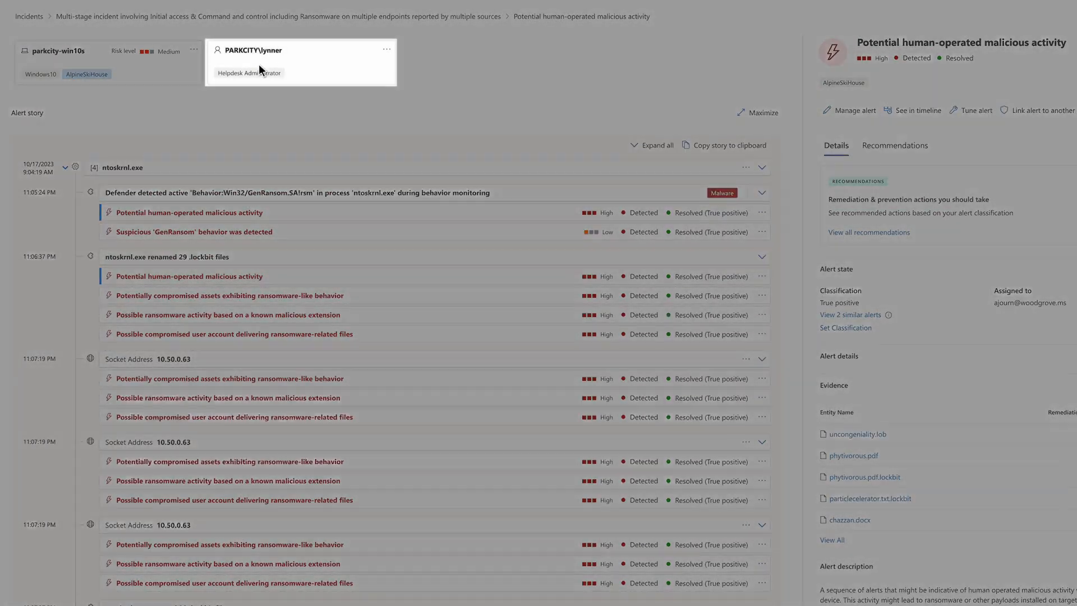
mouse_move(306, 69)
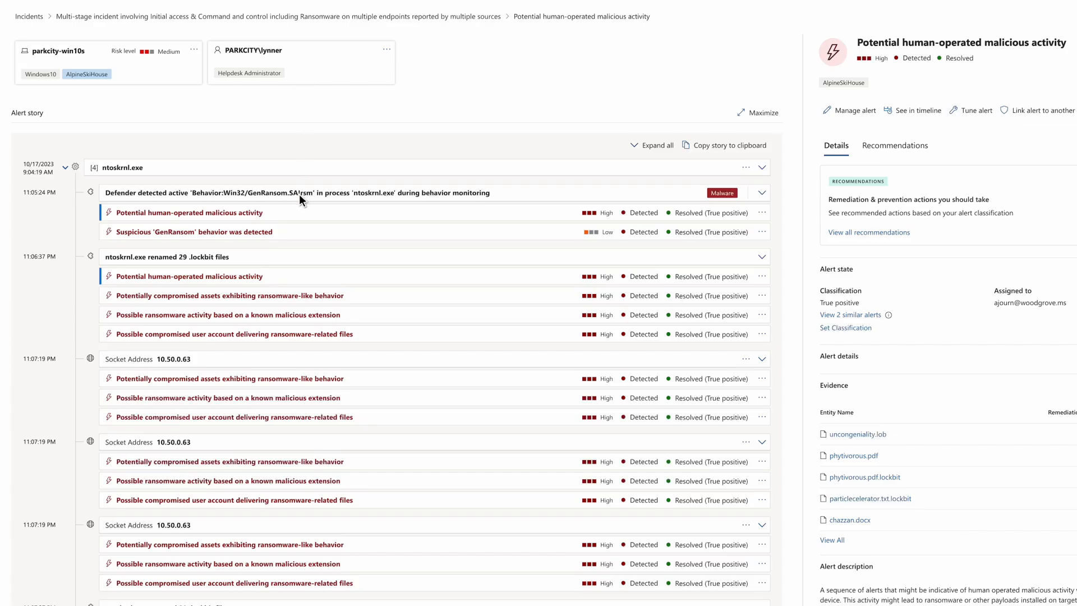
click(294, 192)
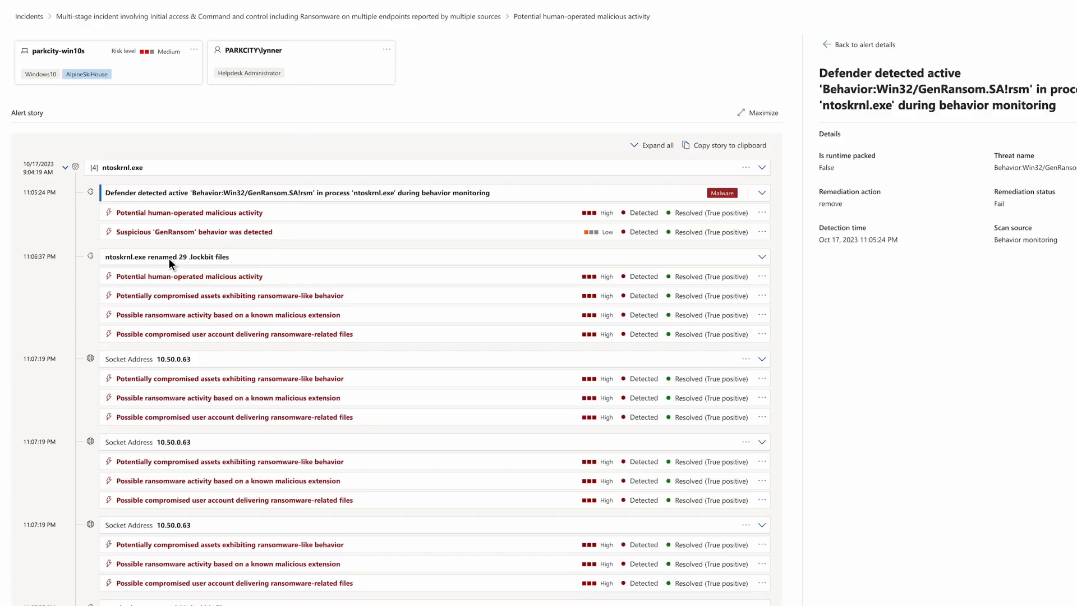
Return to the multi-stage incident and show the Suspicious RDP session alert's details
click(166, 256)
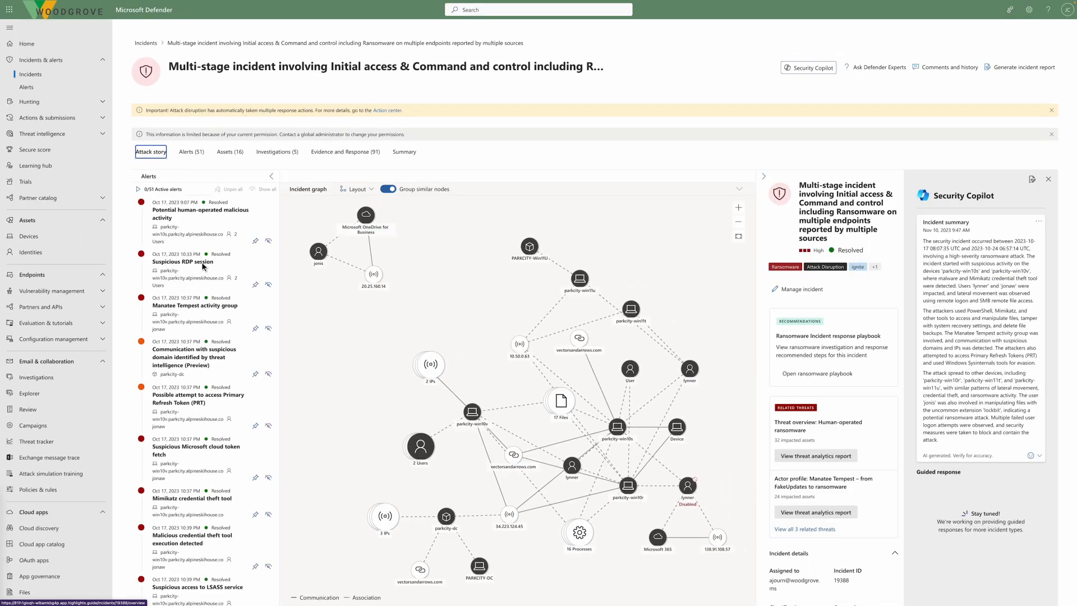
click(182, 261)
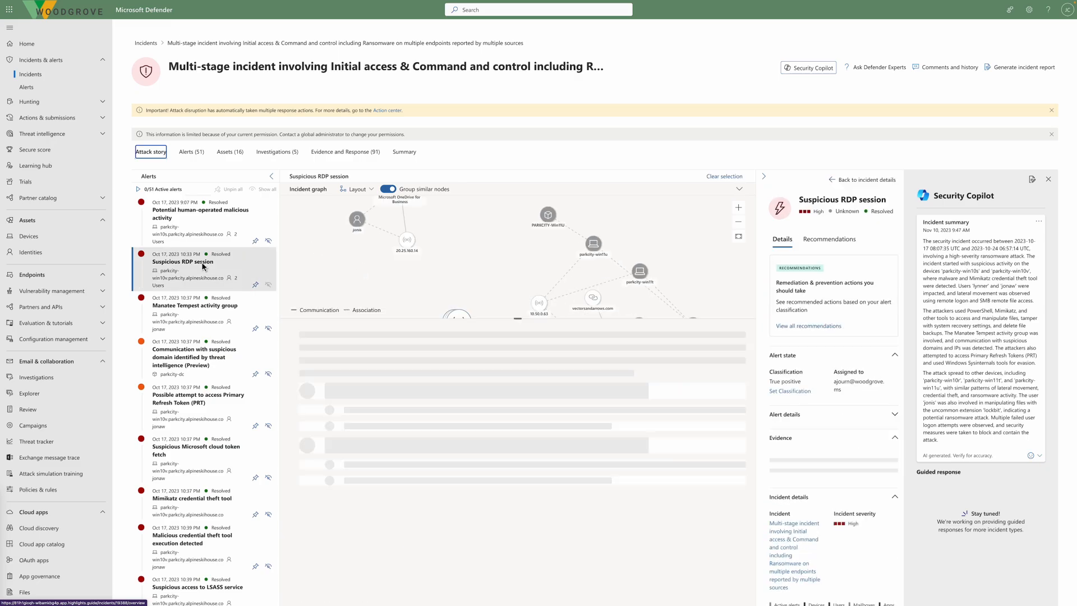
Review the Suspicious RDP session alert's full story, then return to the incident's attack story
scroll(down, 3)
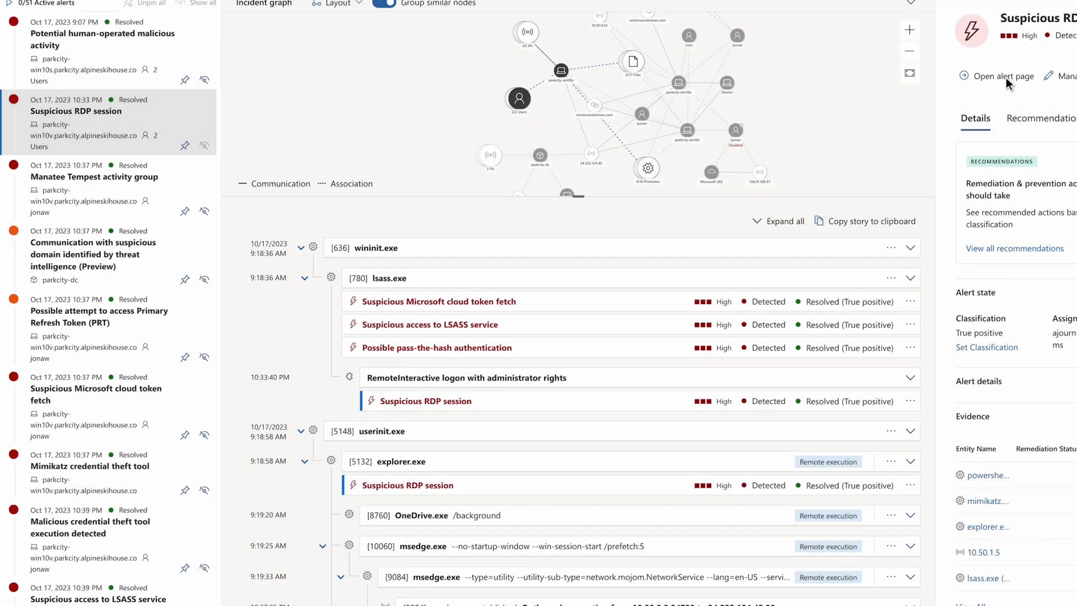
click(1000, 77)
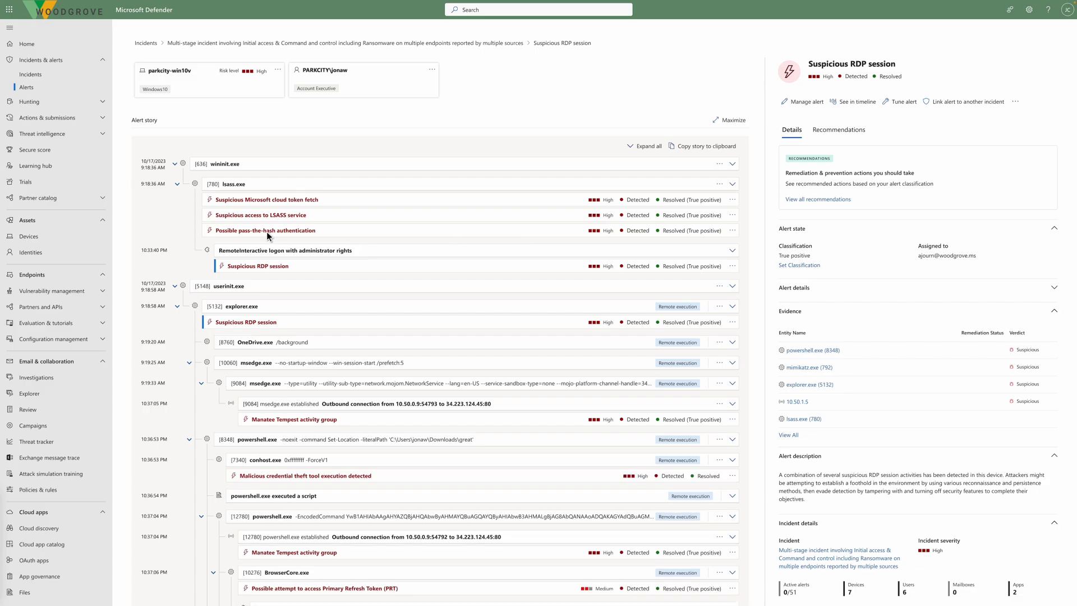
click(265, 230)
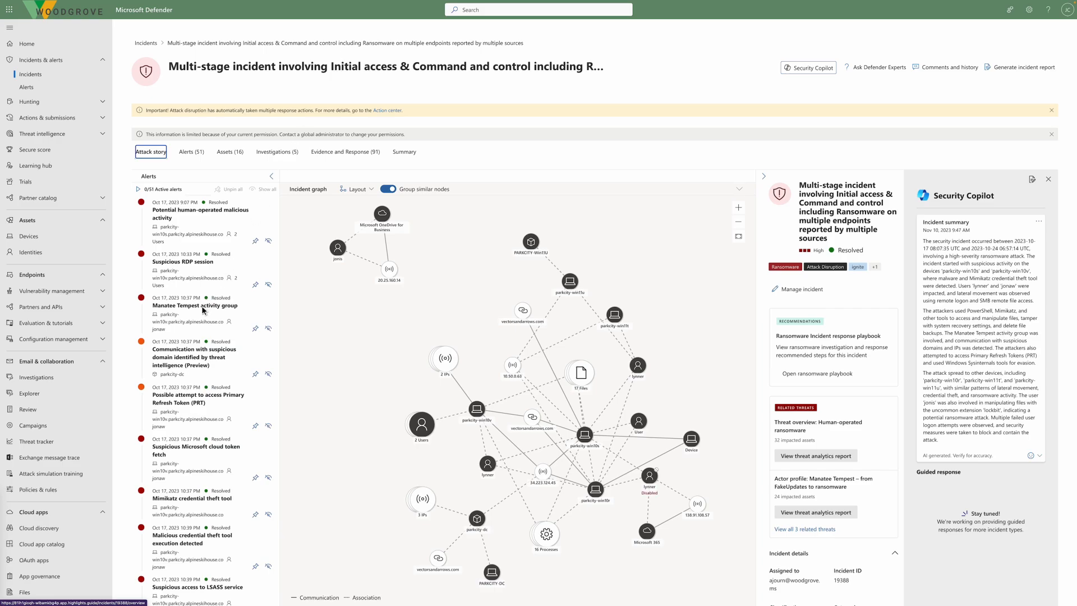
Show the Manatee Tempest activity group alert's full page and browse the actor's impacted assets
click(201, 310)
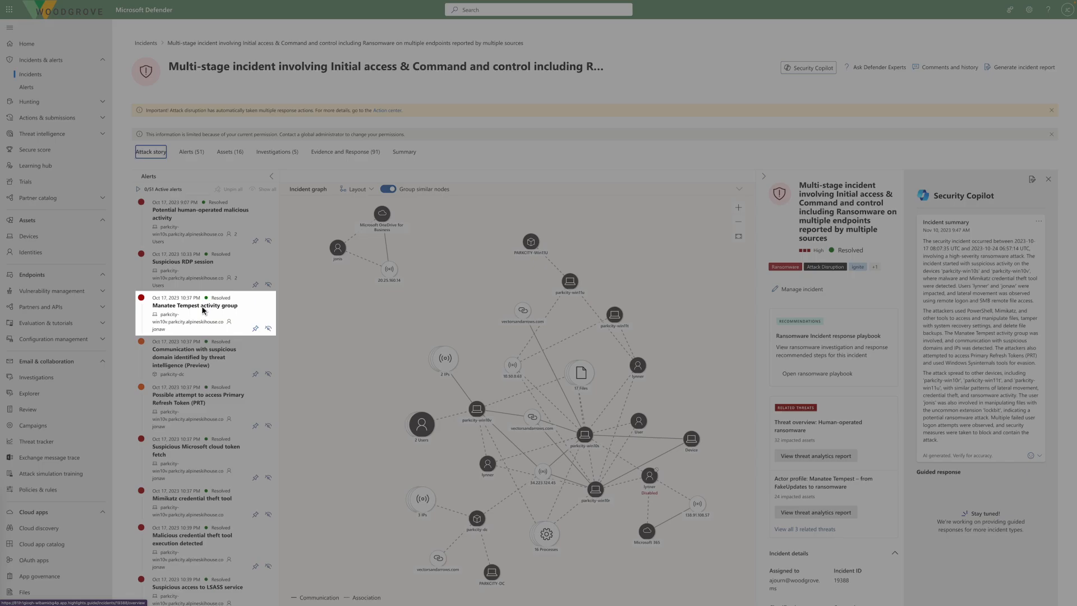
click(195, 305)
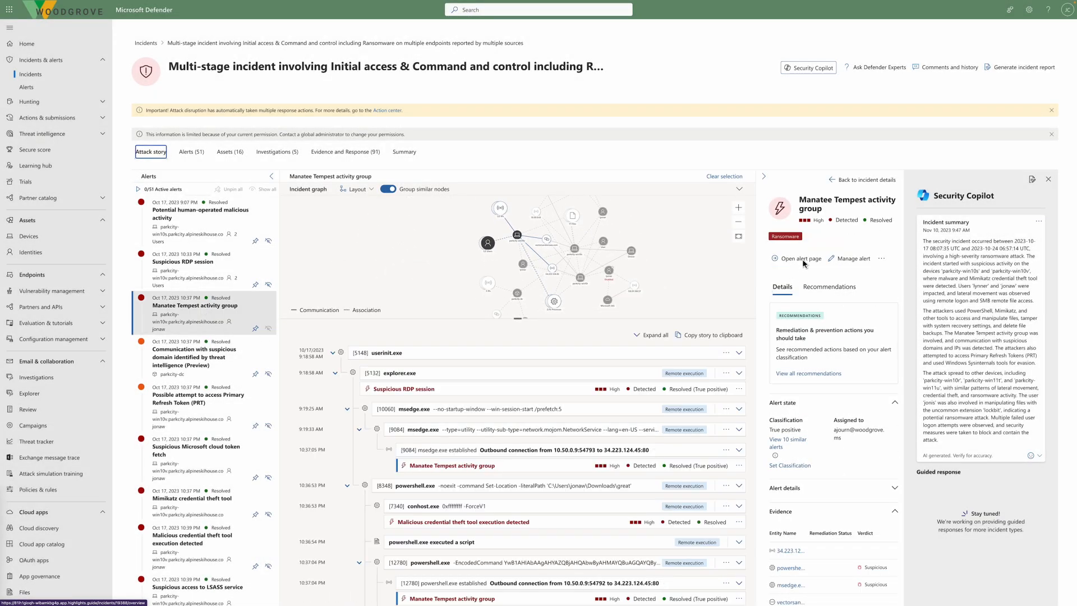
click(798, 258)
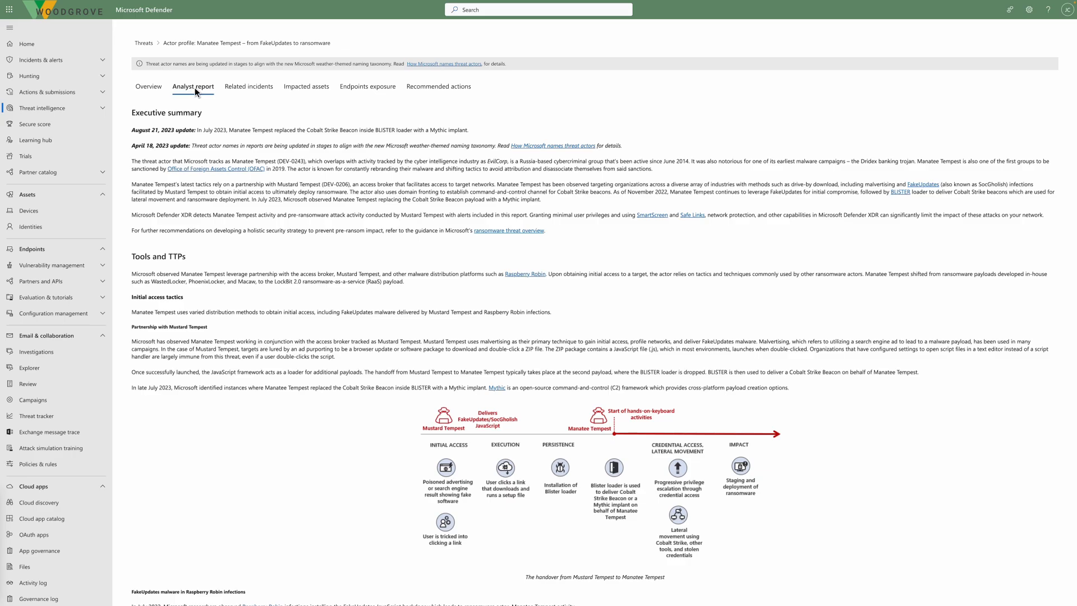
mouse_move(308, 93)
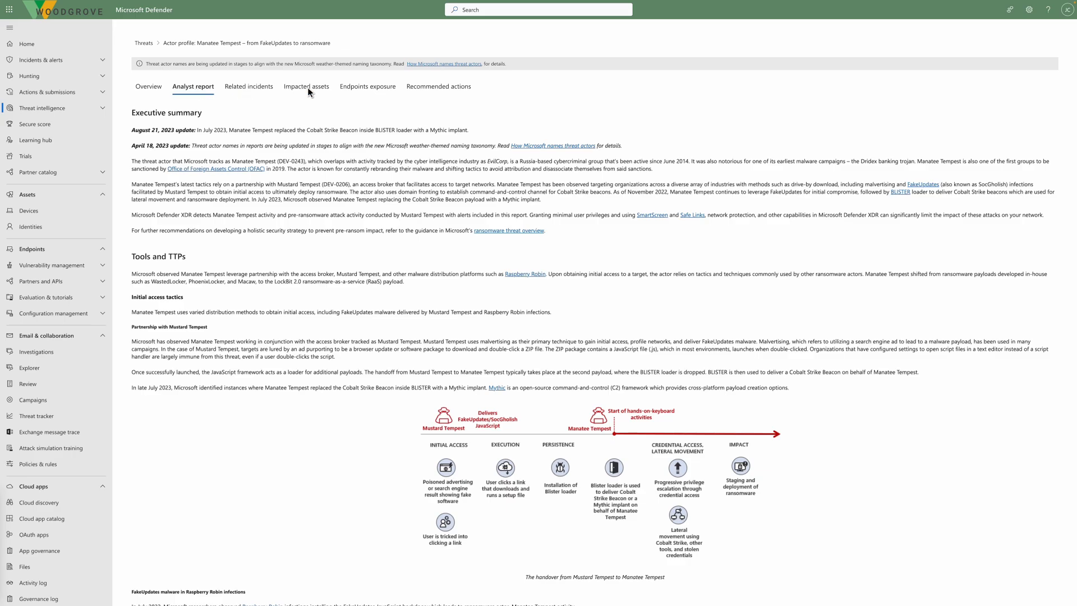
click(305, 86)
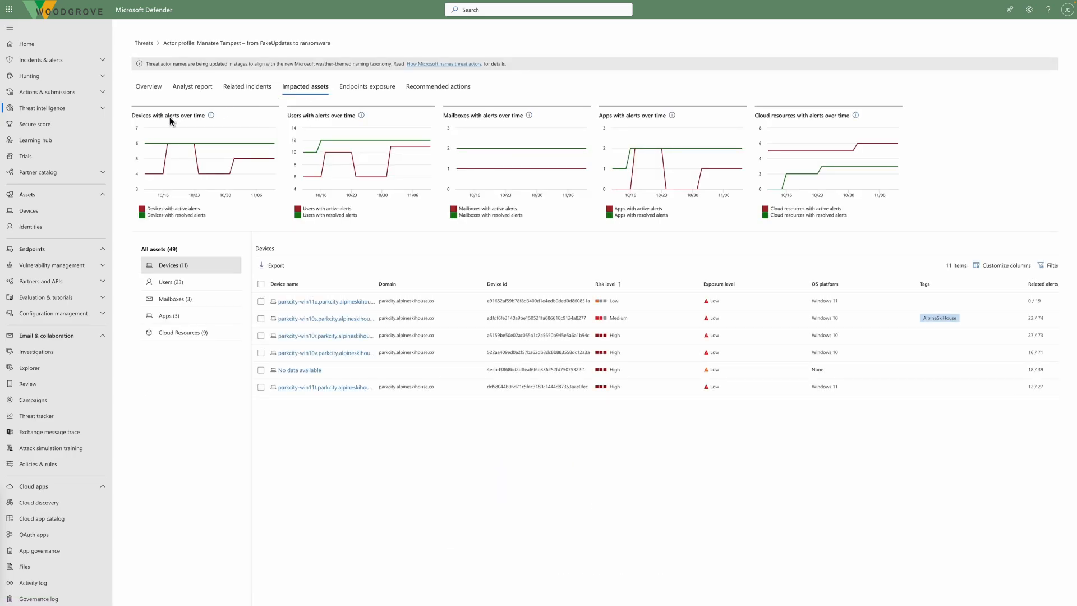
mouse_move(438, 93)
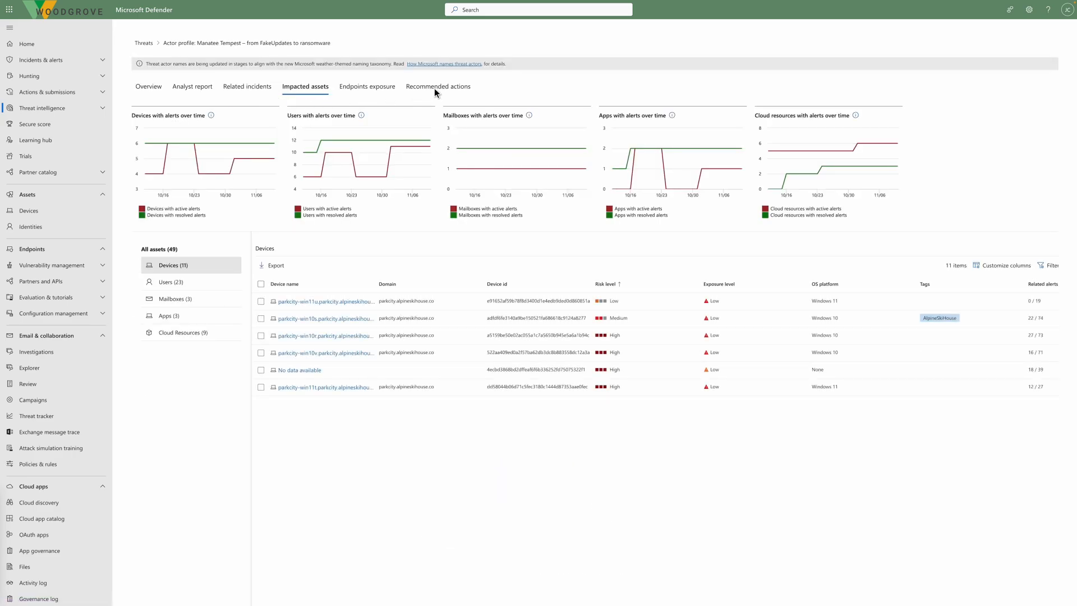
click(437, 86)
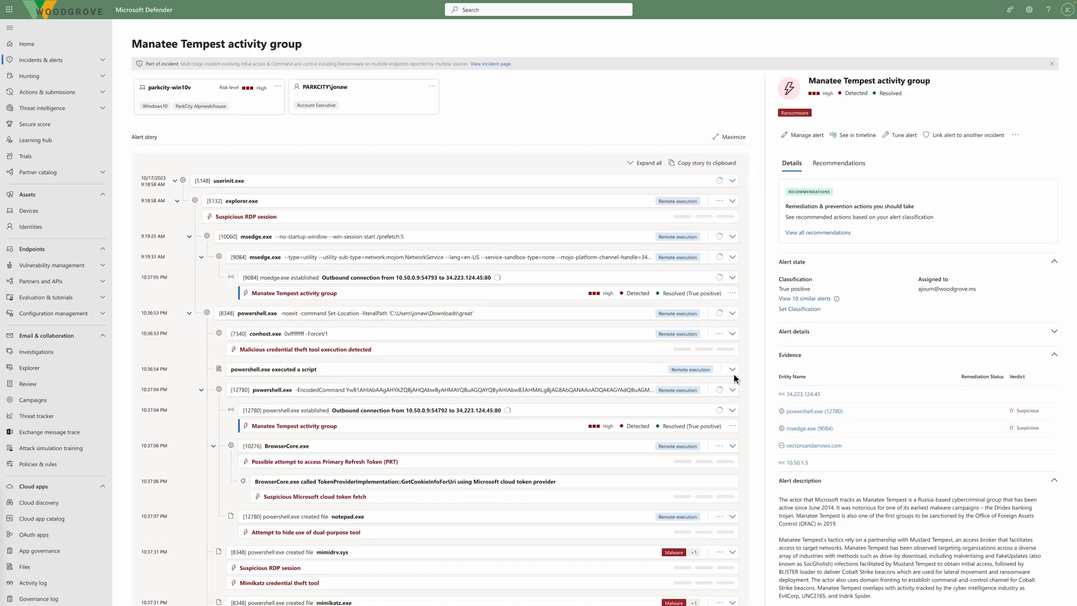
Expand the encoded powershell.exe process, review Copilot's script analysis, and dismiss the summary
click(644, 163)
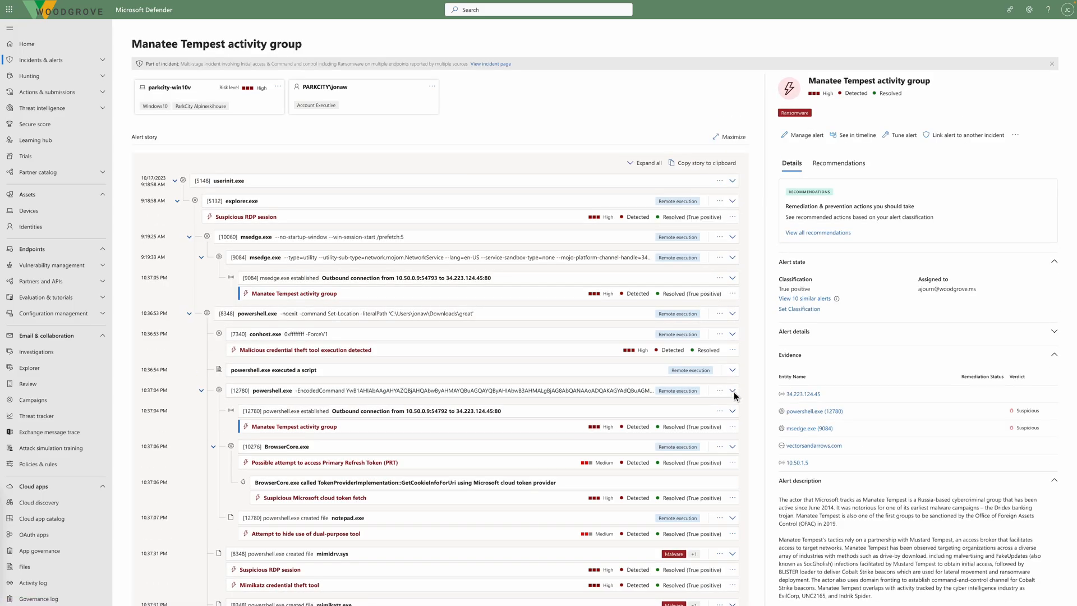
scroll(down, 3)
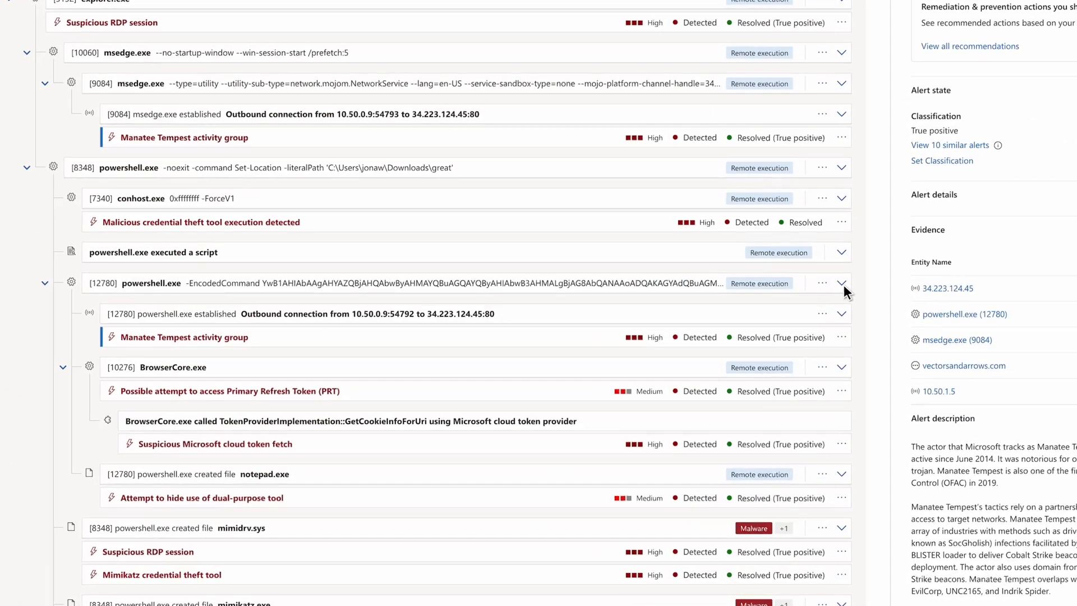
click(153, 252)
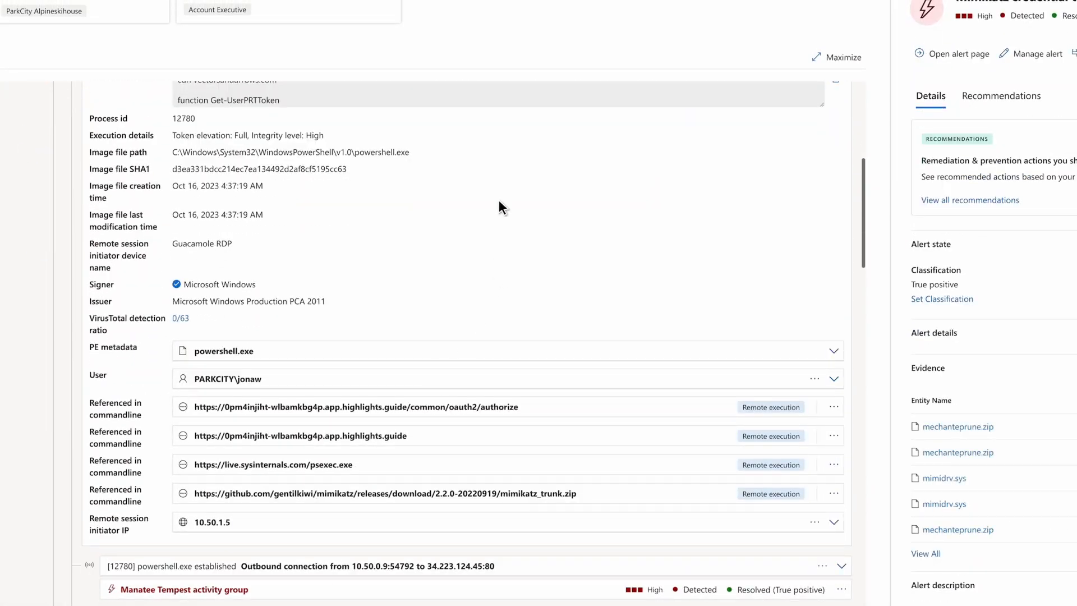
scroll(up, 3)
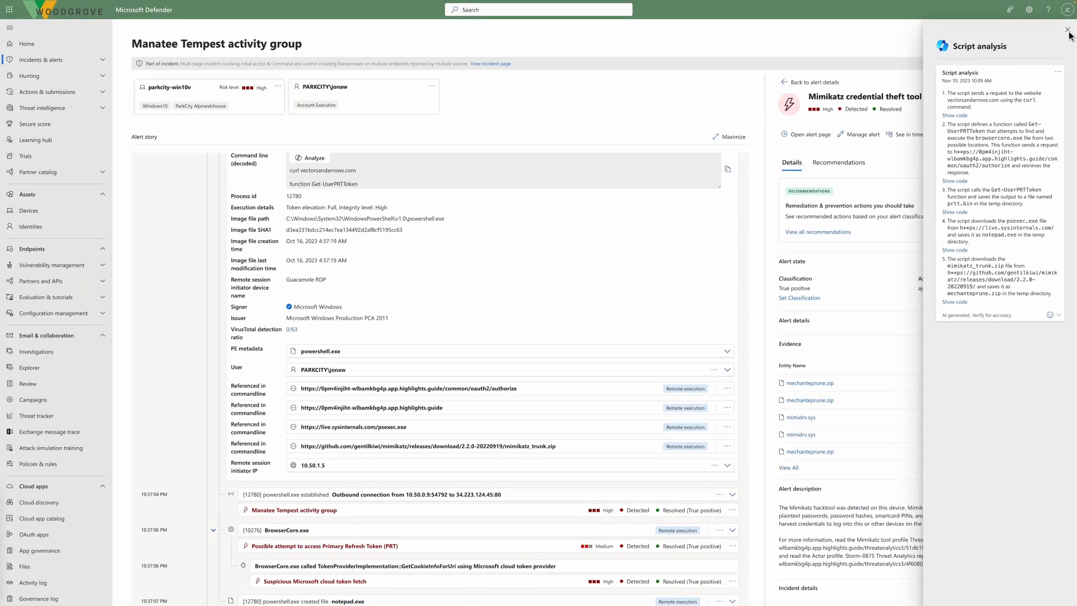
click(1067, 32)
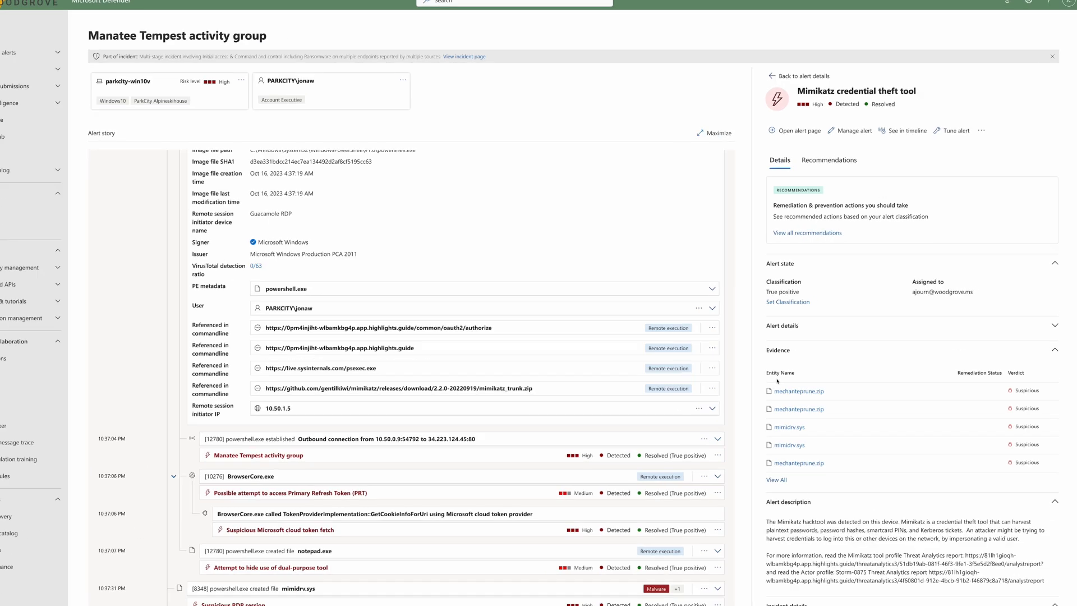
scroll(down, 3)
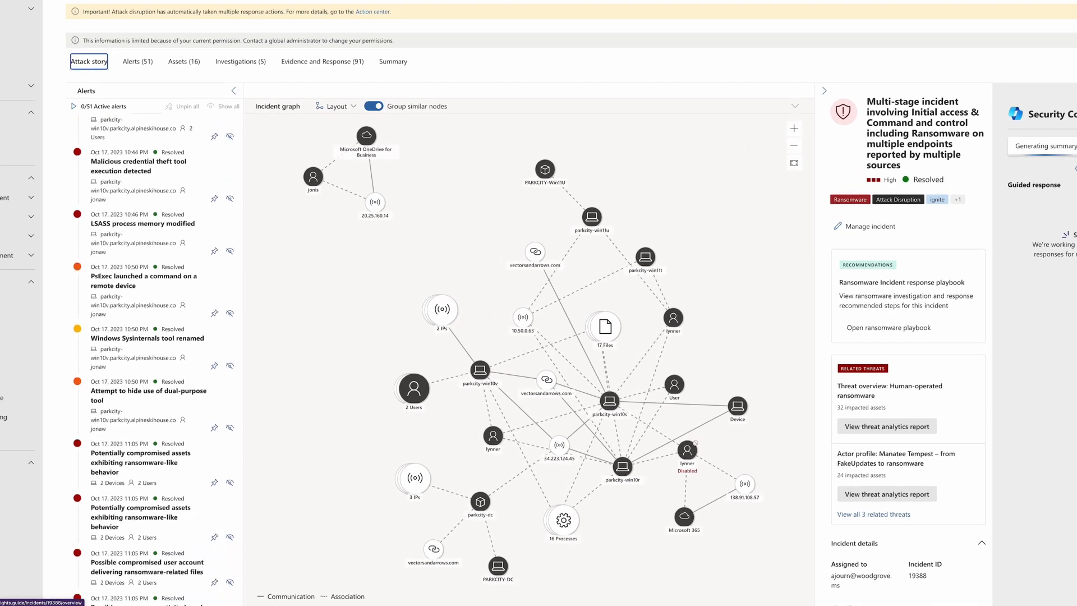
Step through the recovery tampering, backup deletion, C2 blocked and remote logon alerts
scroll(down, 3)
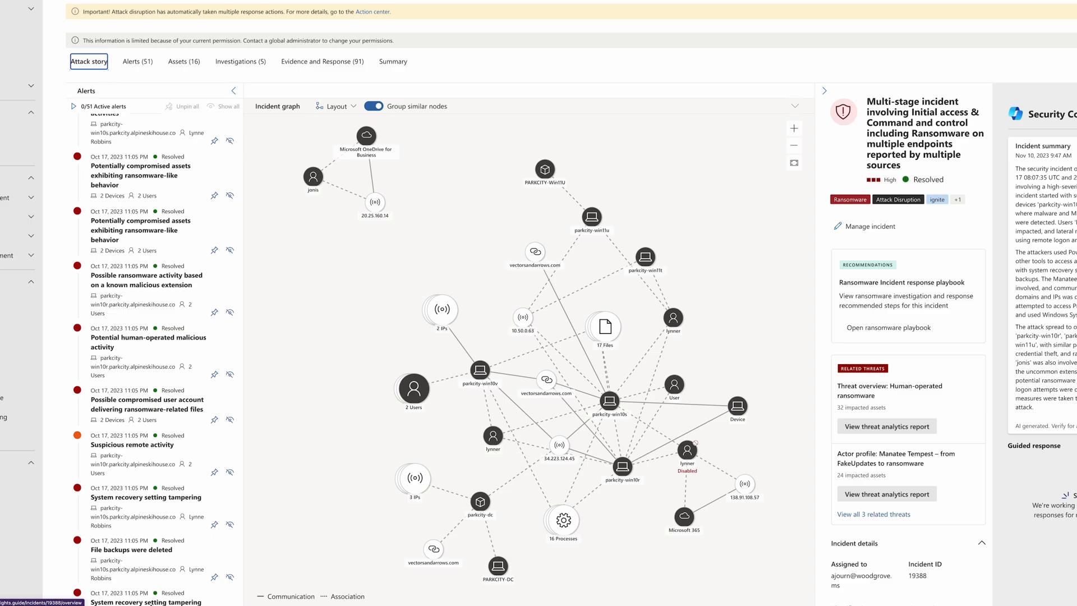
click(146, 282)
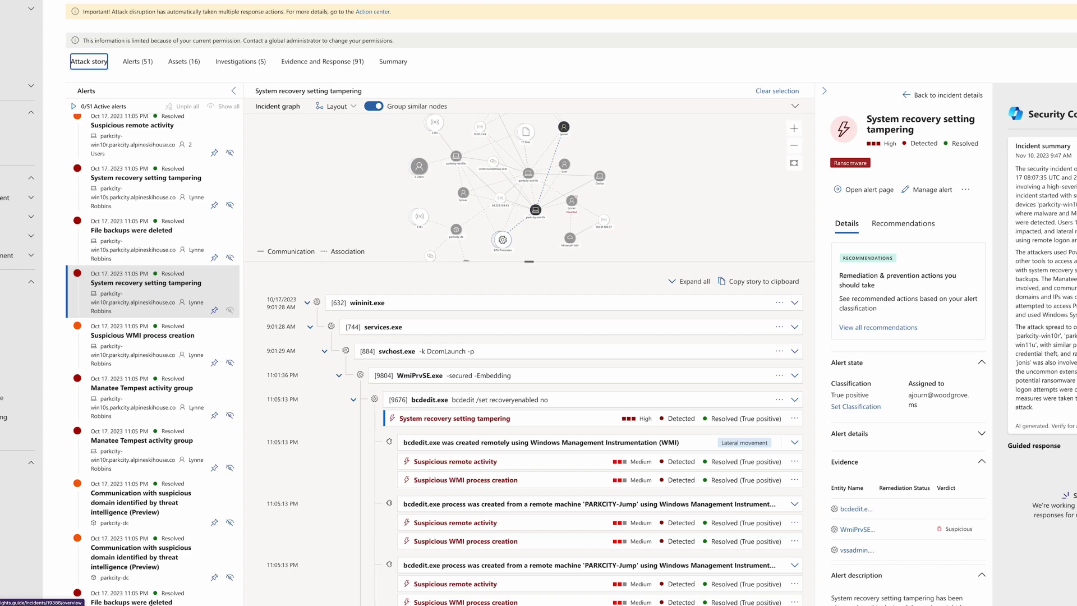
click(131, 479)
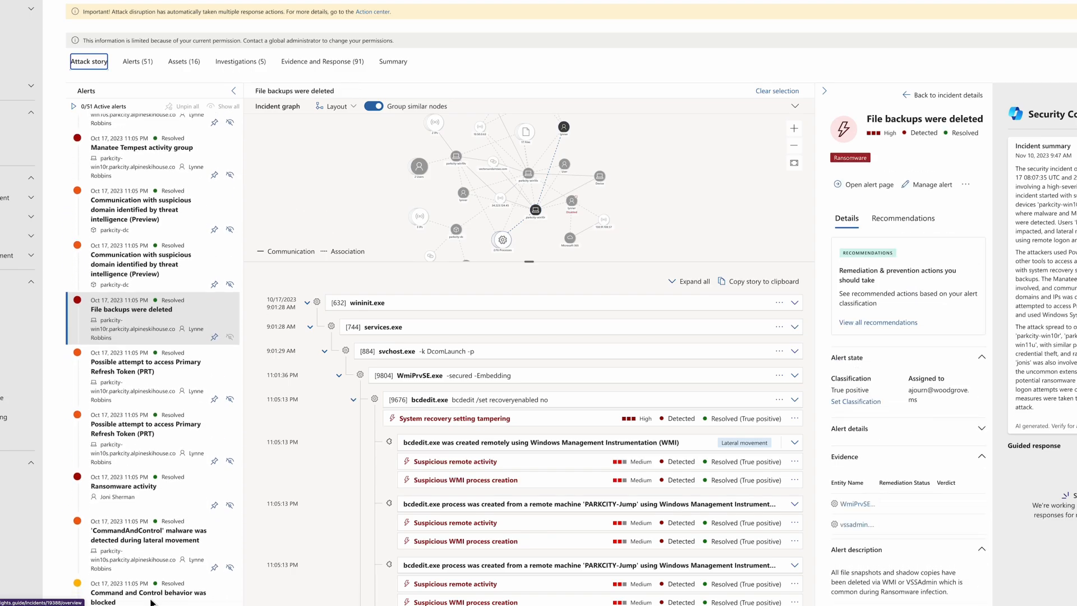
click(147, 409)
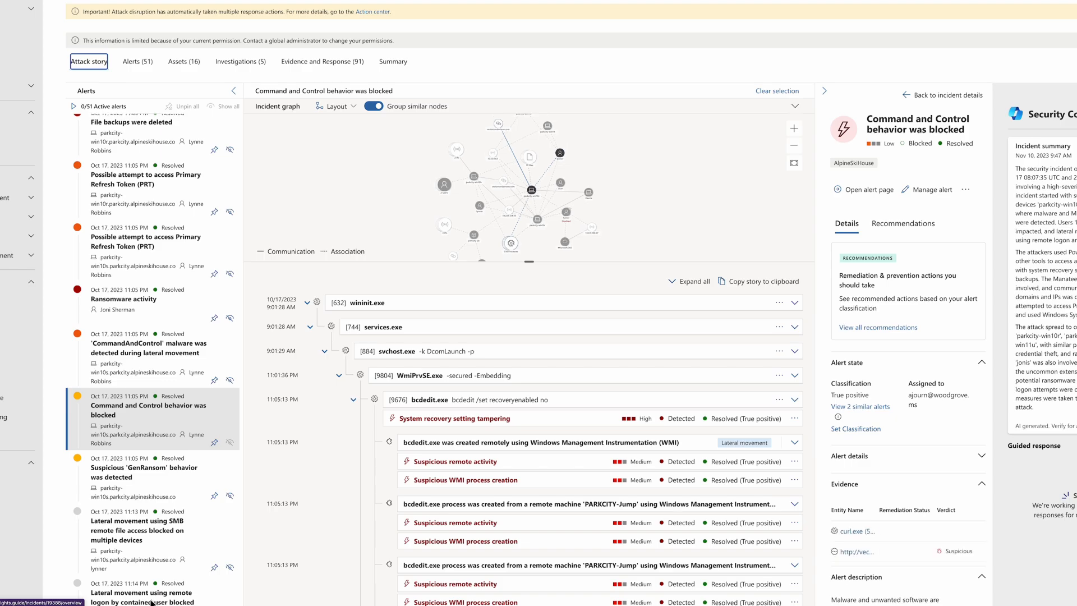
click(141, 592)
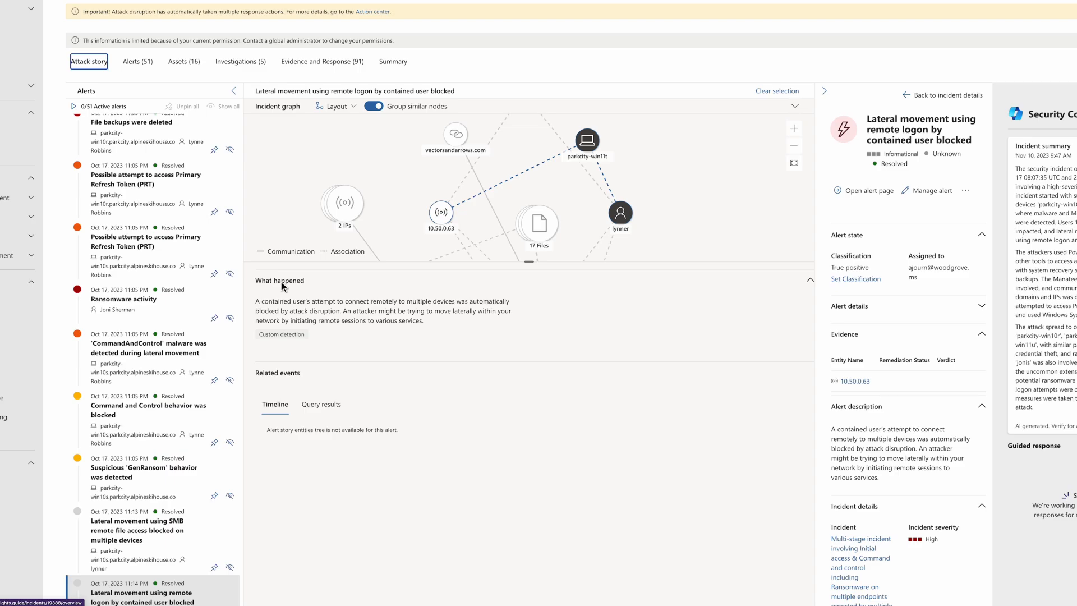
Review the Antimalware Action Taken and failed logon alerts, then list the five automated investigations
click(142, 598)
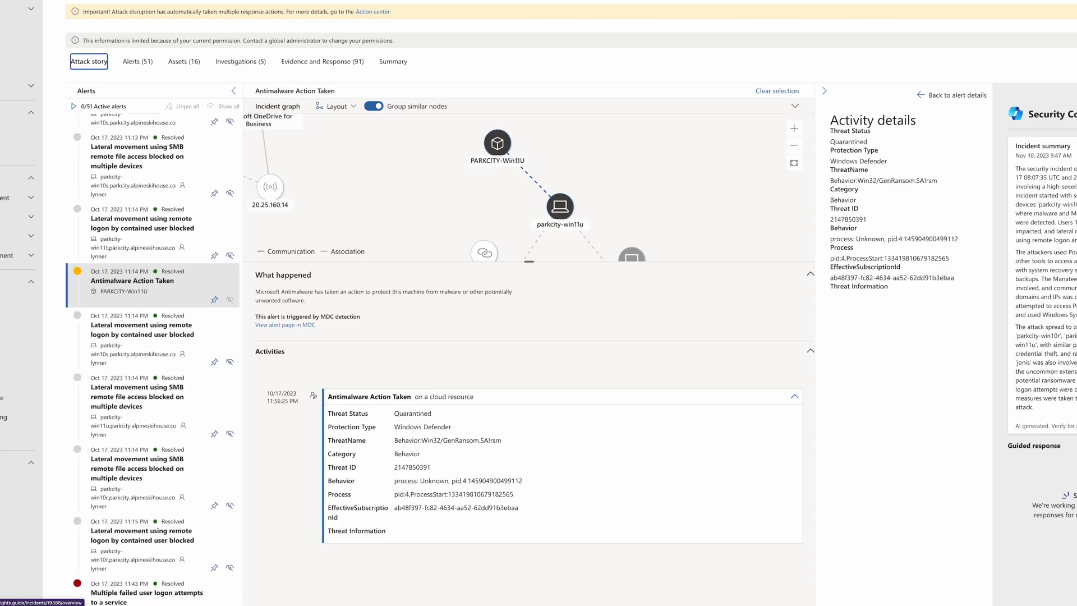
mouse_move(151, 601)
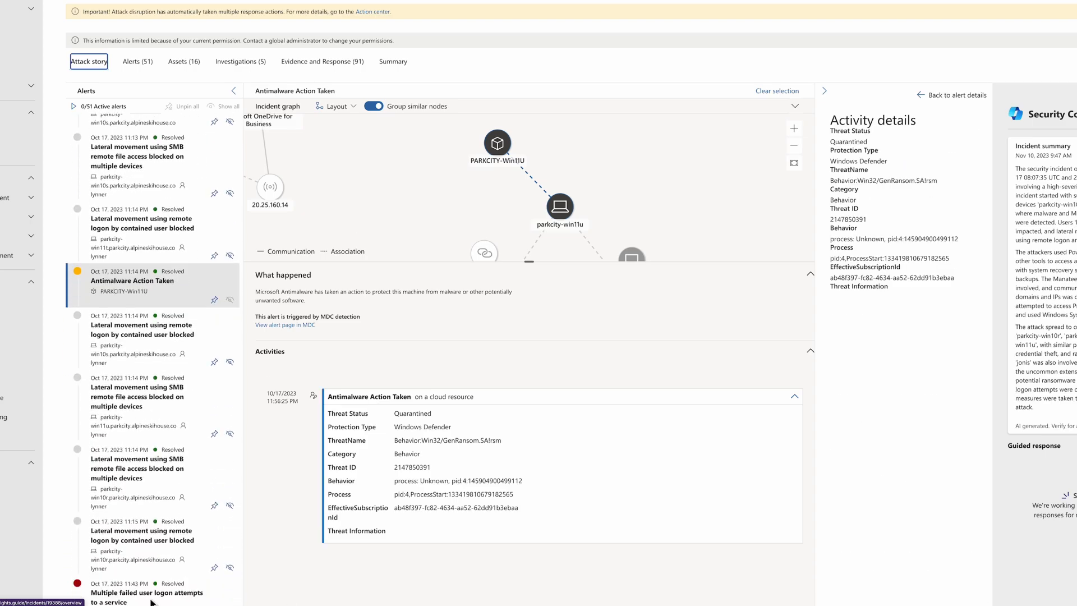
click(146, 596)
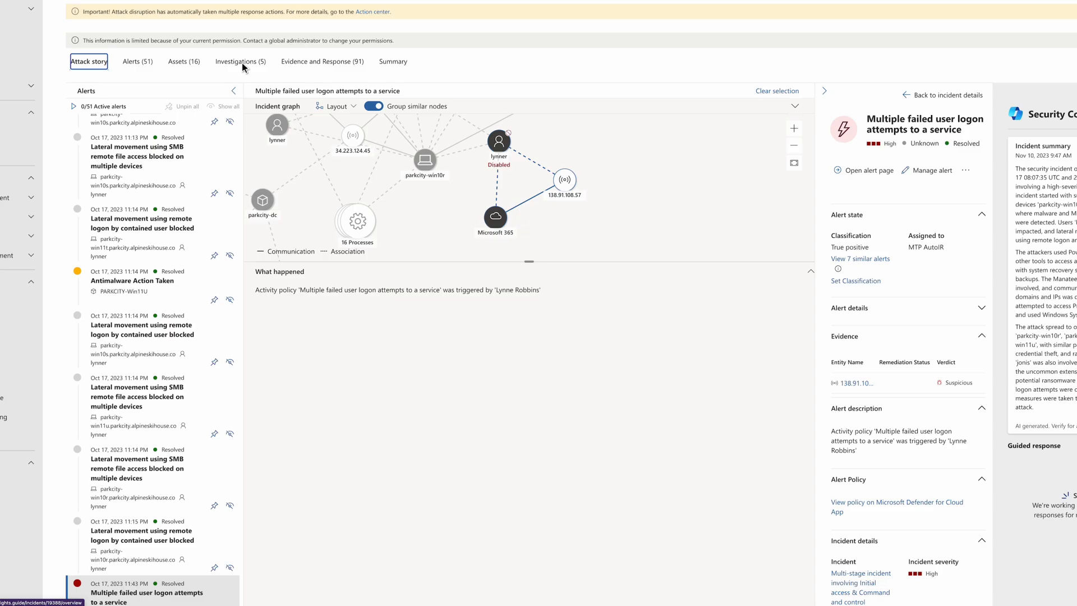
click(240, 60)
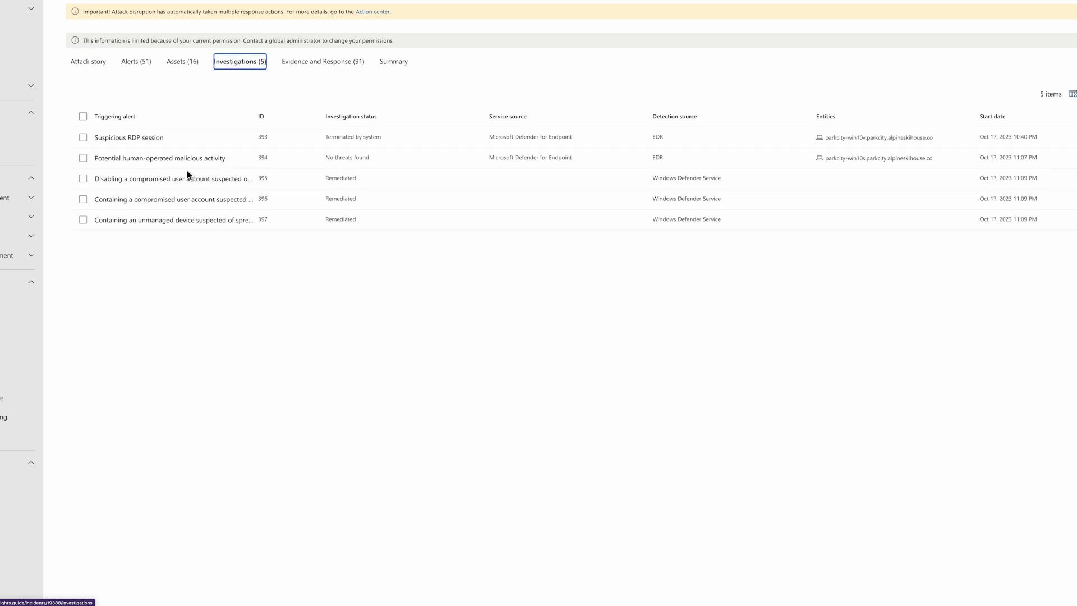